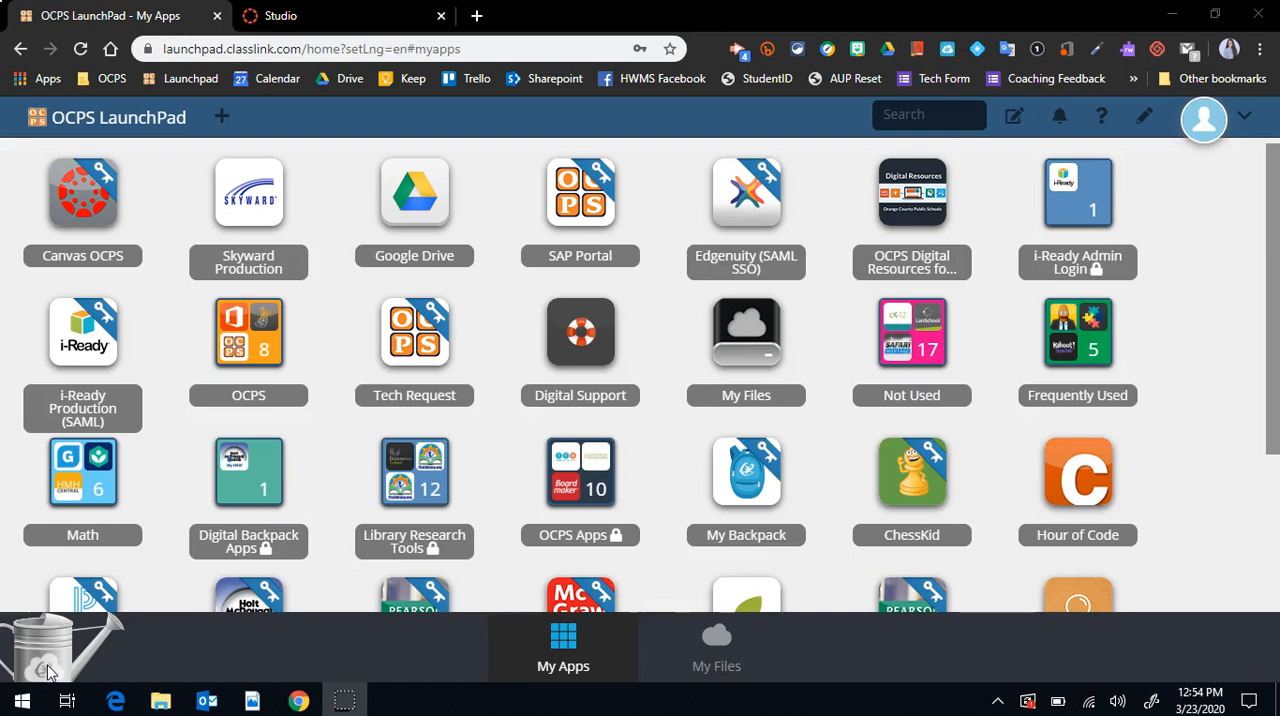
pyautogui.moveTo(90, 200)
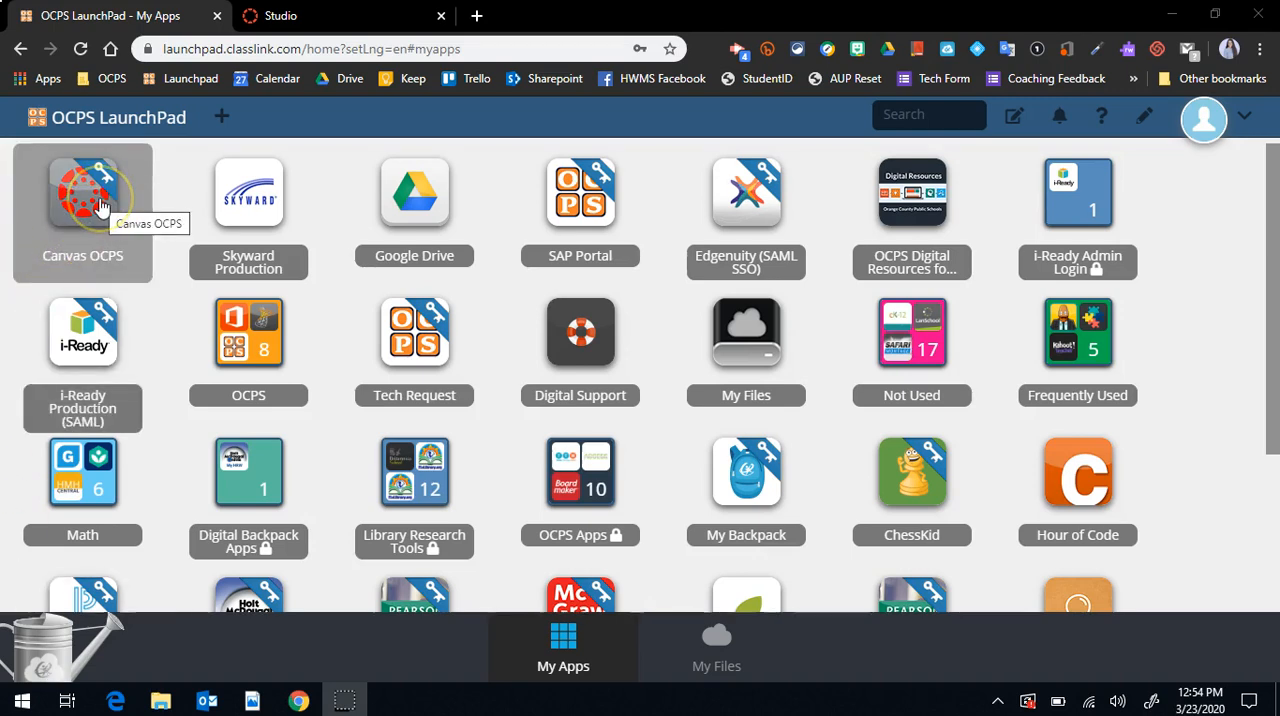
# Step: Launch Canvas OCPS from the ClassLink LaunchPad tile
pyautogui.click(84, 192)
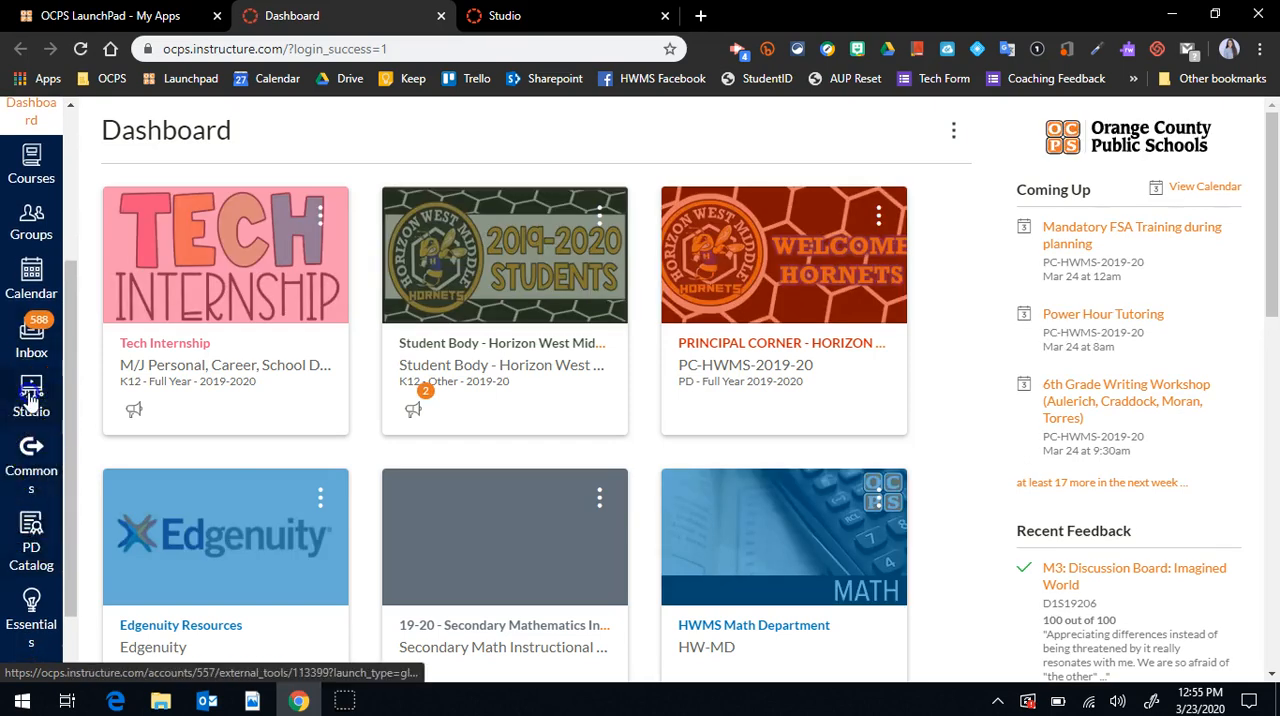
# Step: Go to Studio from the Canvas sidebar to show the My Uploads videos
pyautogui.click(32, 388)
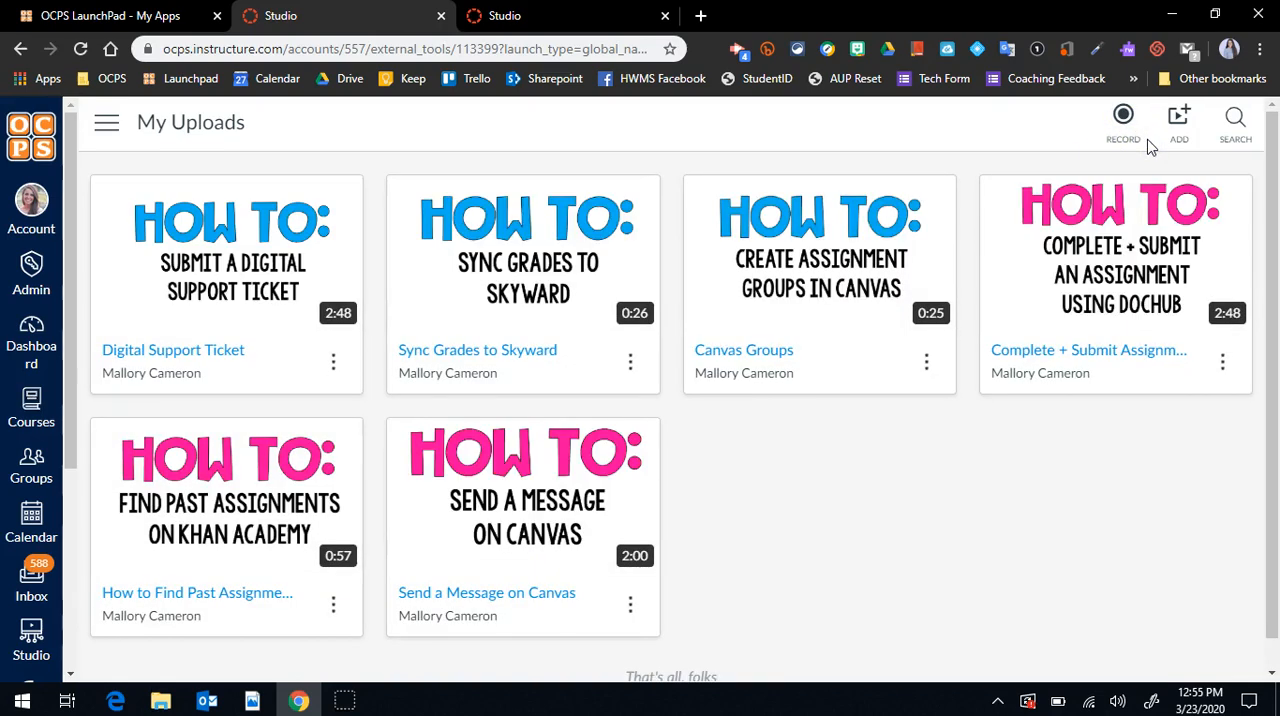
# Step: Start a Screen Capture recording via Record and bring up the Windows Ink sketchpad
pyautogui.click(1124, 116)
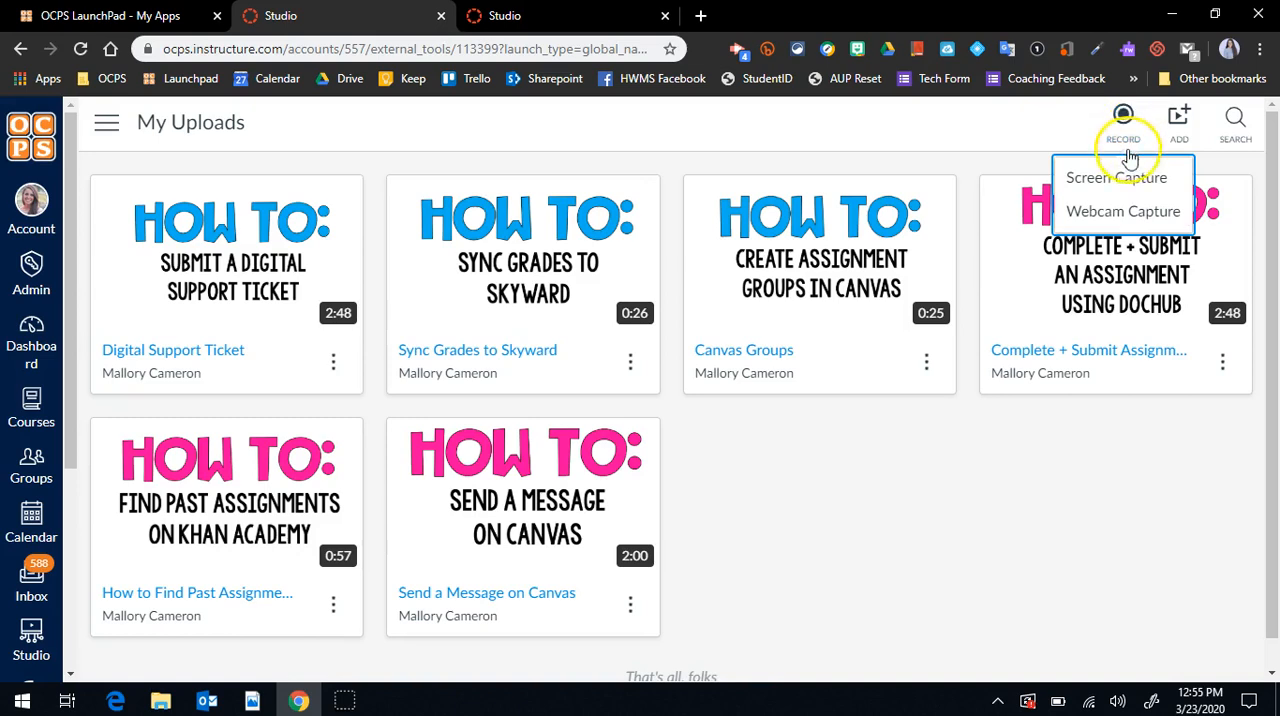
pyautogui.moveTo(1144, 176)
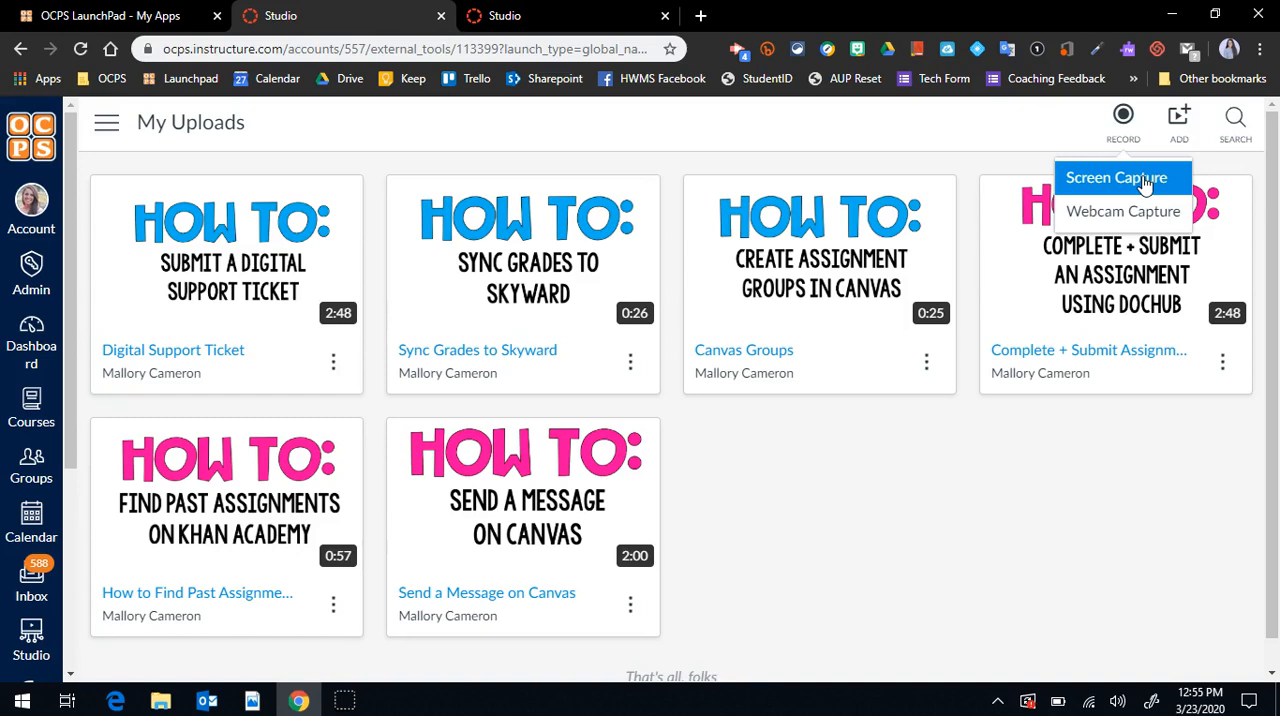
pyautogui.moveTo(1060, 564)
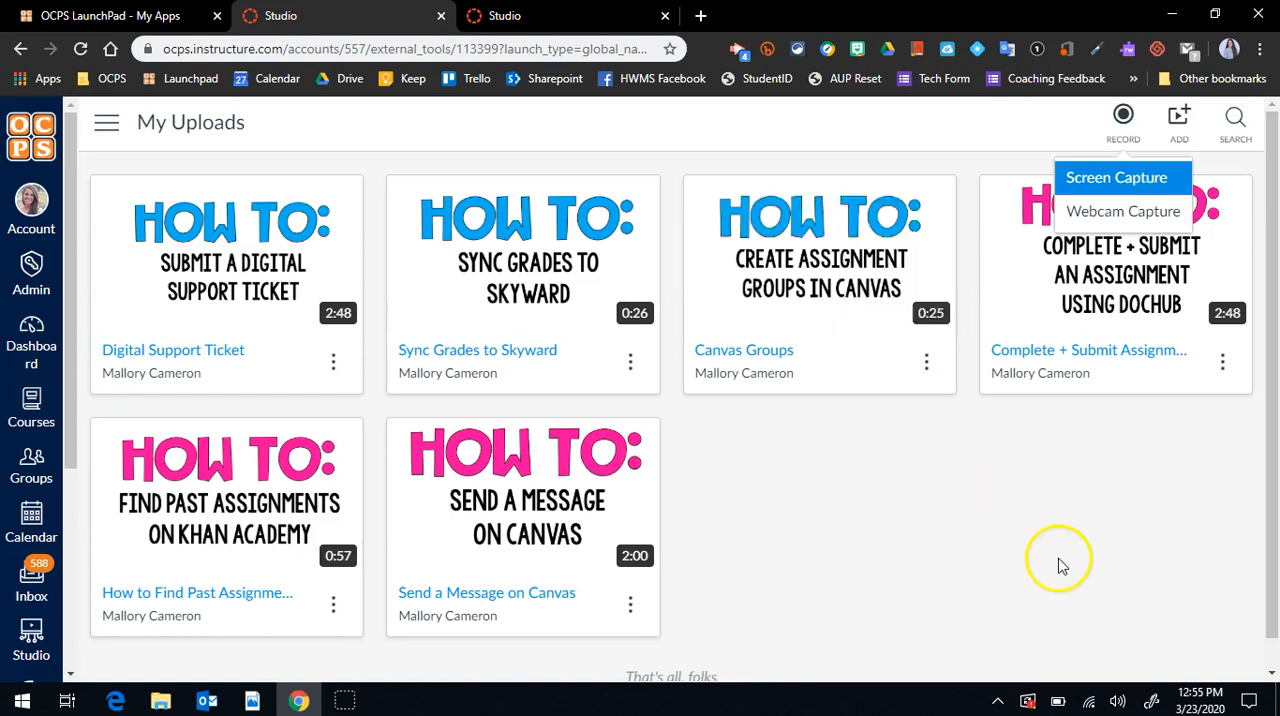
pyautogui.moveTo(1104, 212)
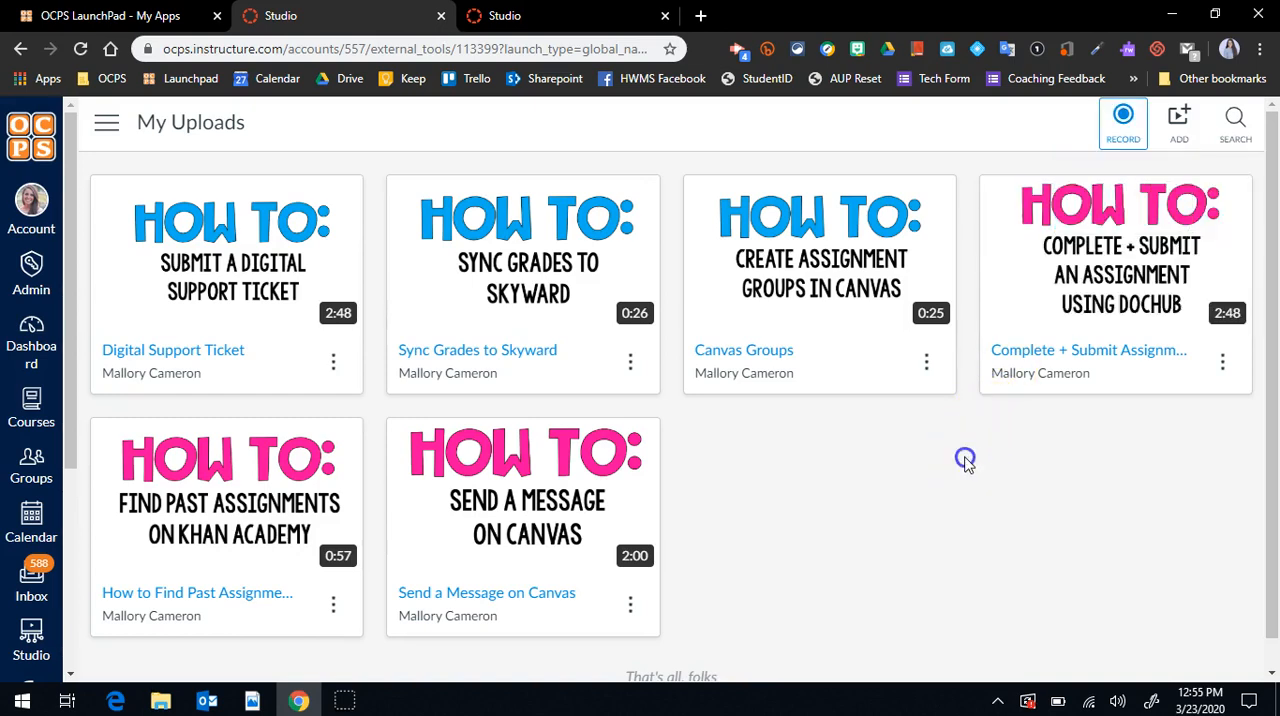
pyautogui.moveTo(970, 464)
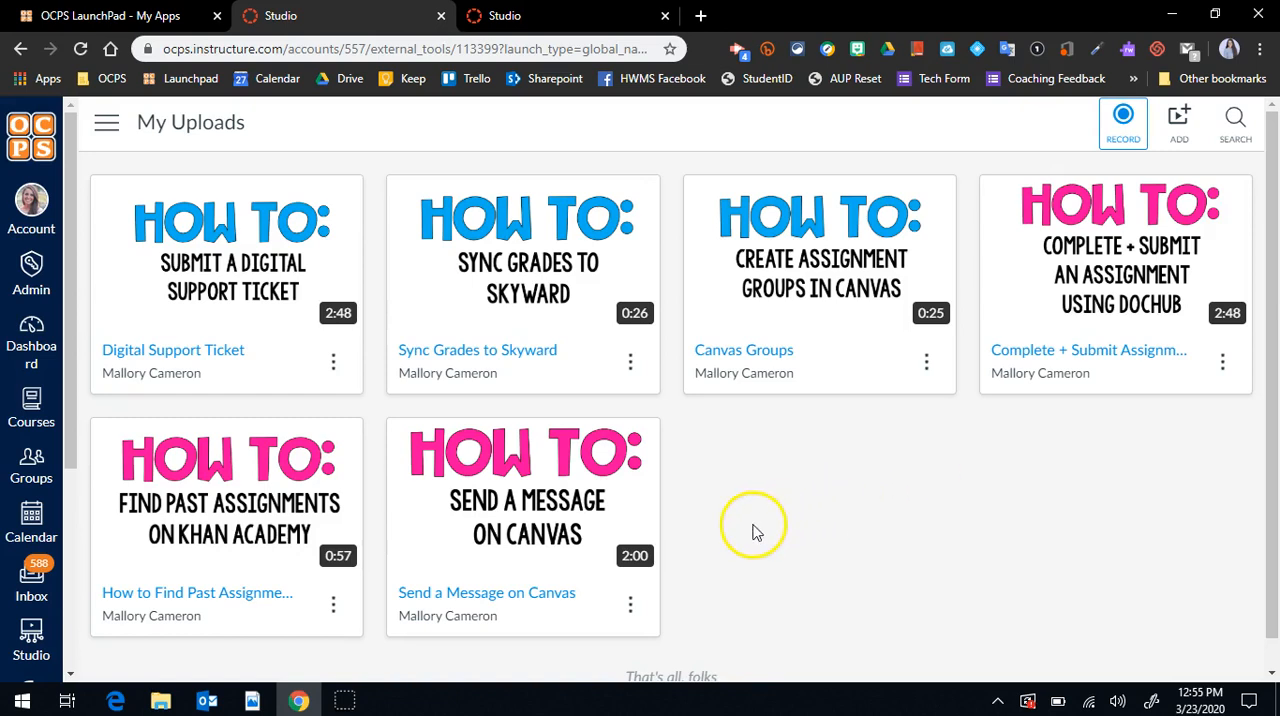
pyautogui.moveTo(228, 522)
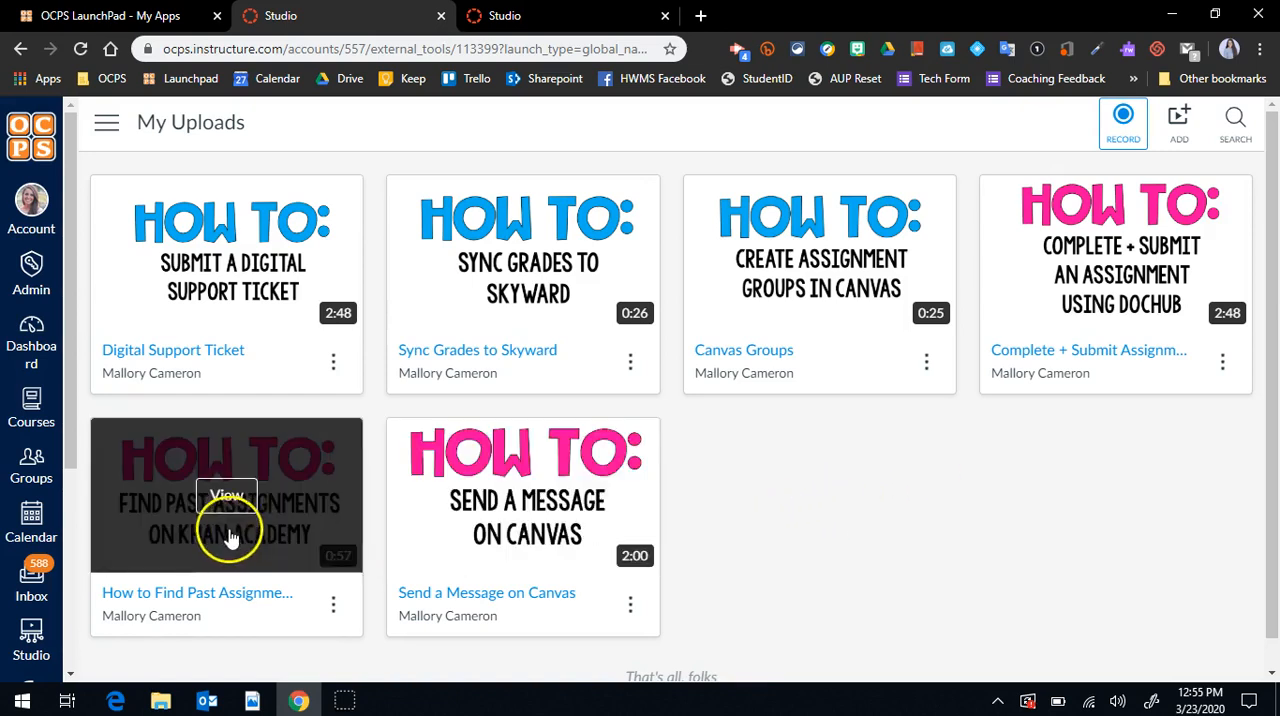
pyautogui.moveTo(876, 524)
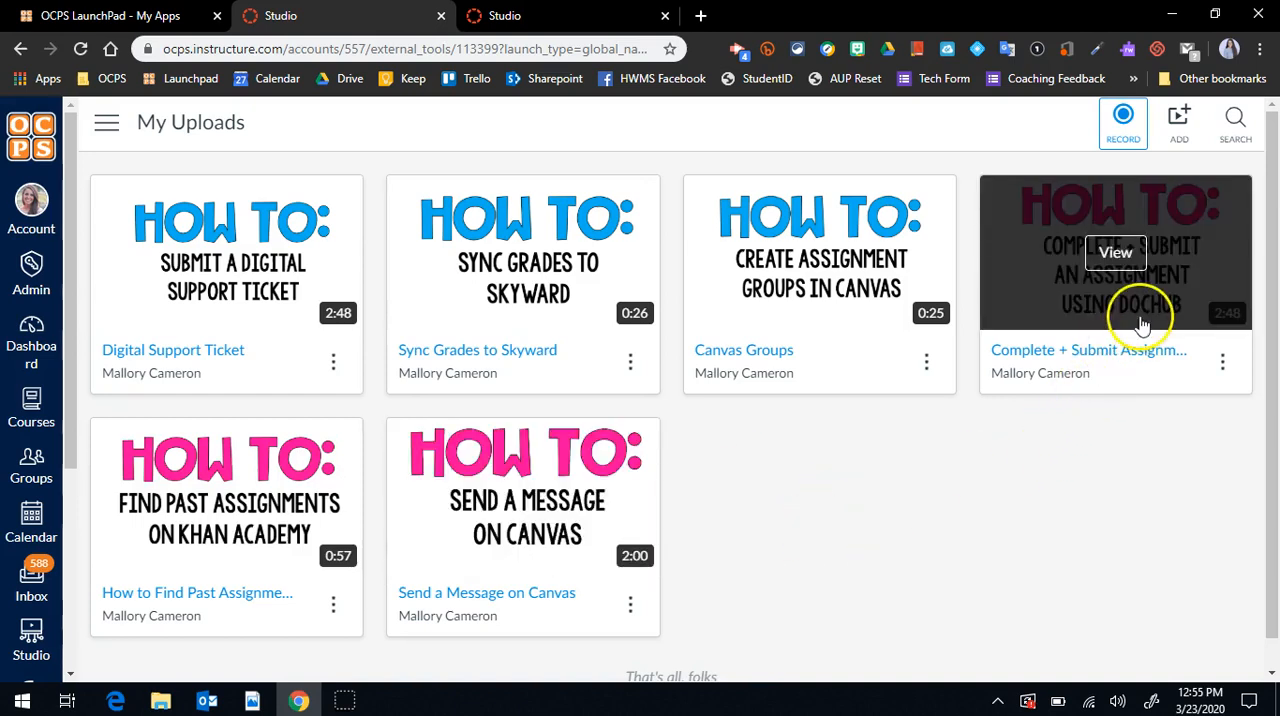
pyautogui.moveTo(988, 536)
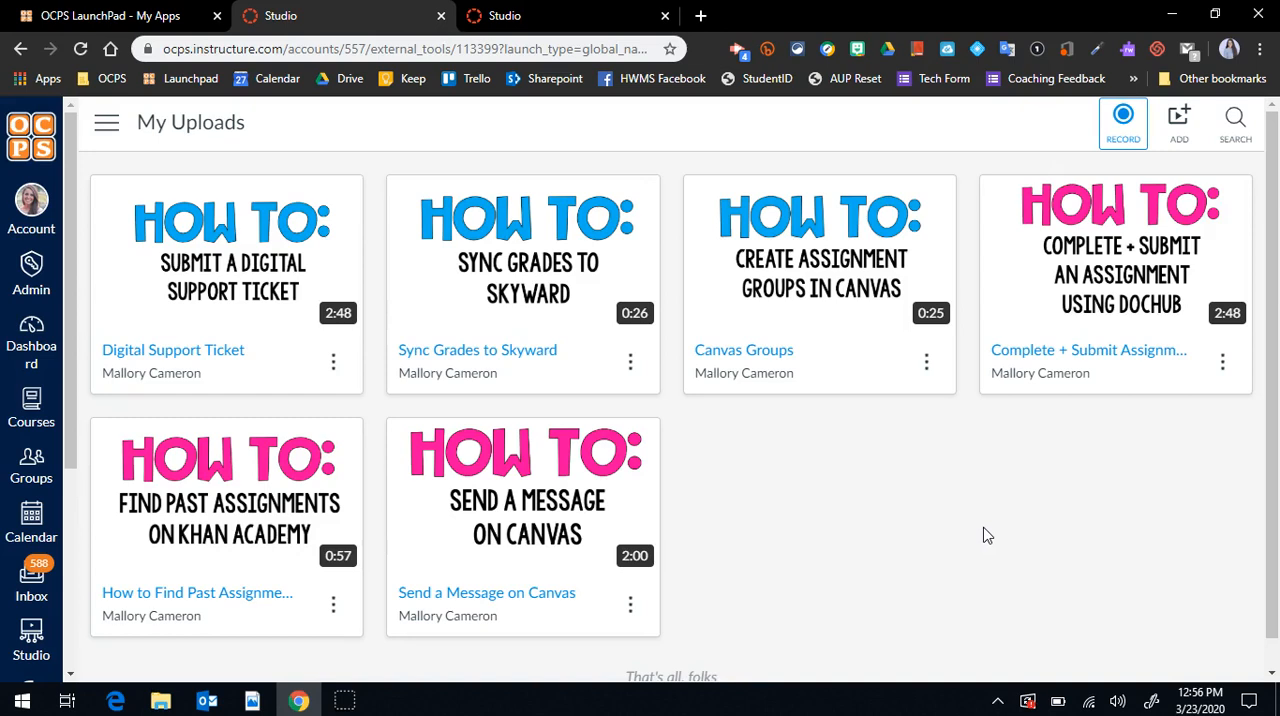
pyautogui.moveTo(502, 692)
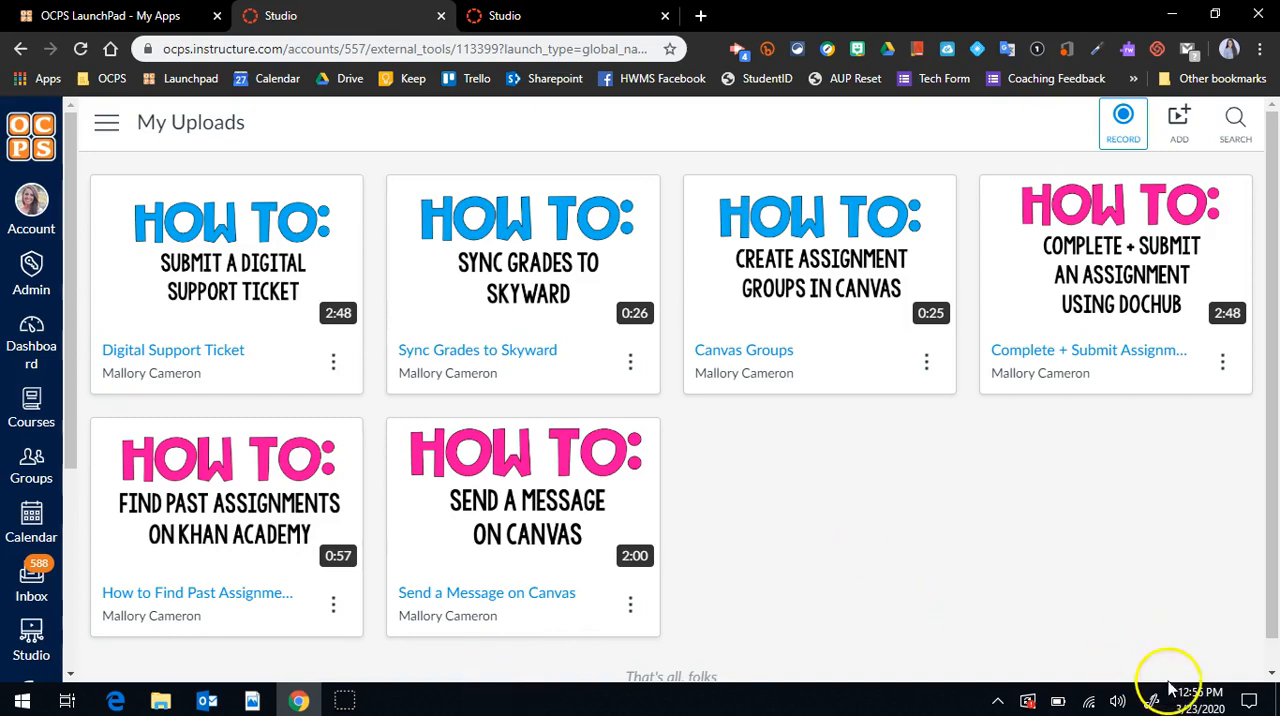
pyautogui.moveTo(1154, 700)
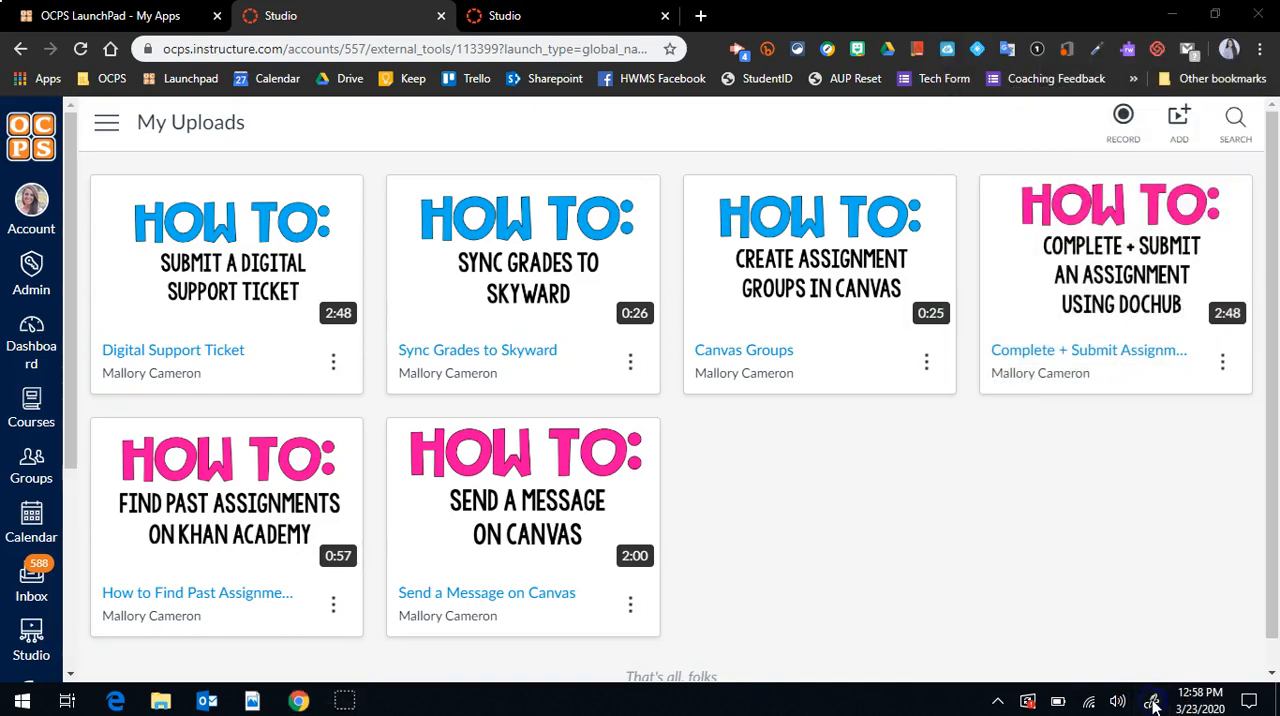
pyautogui.click(1154, 700)
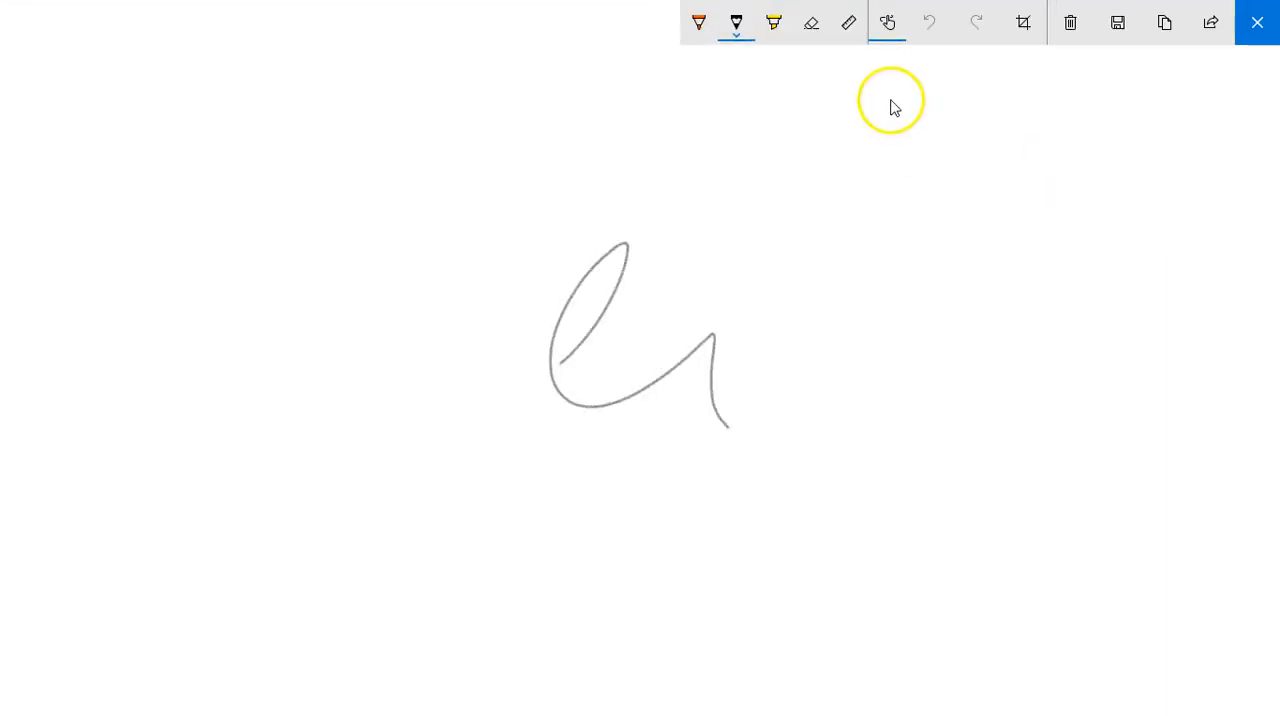
# Step: Clear the old scribble and handwrite '2 + −' with the blue ballpoint pen
pyautogui.click(810, 22)
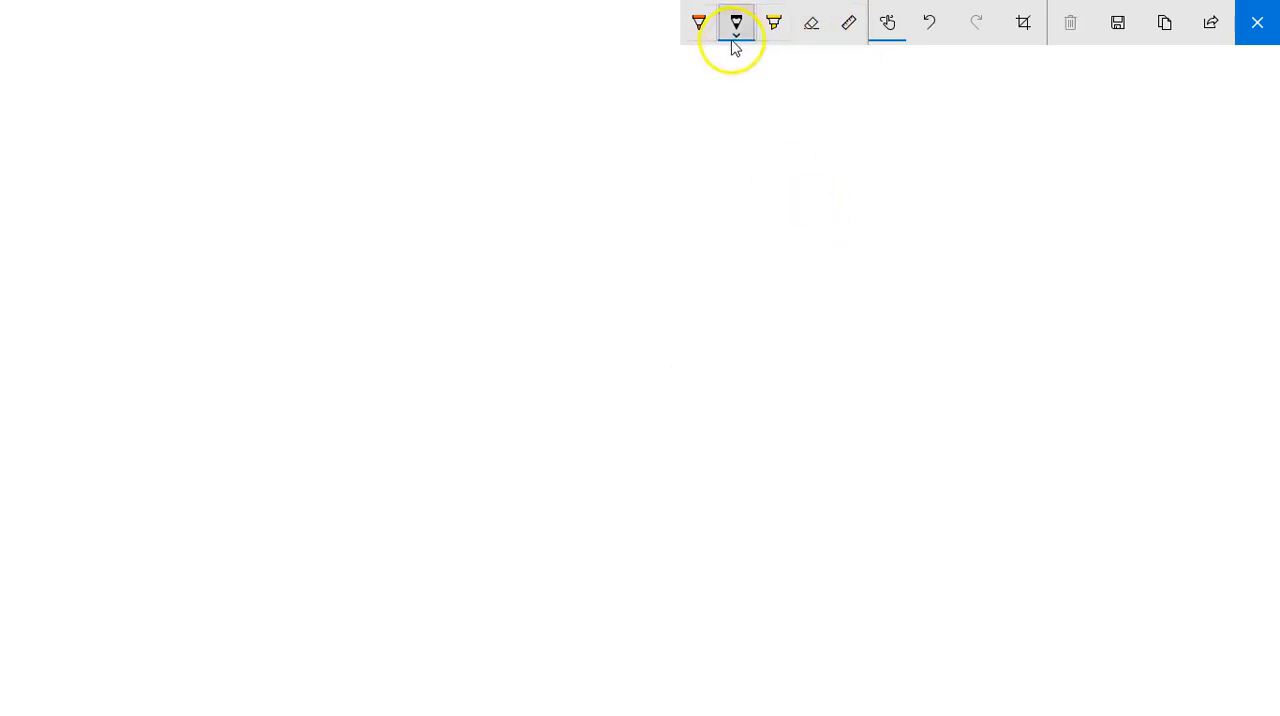
pyautogui.click(696, 22)
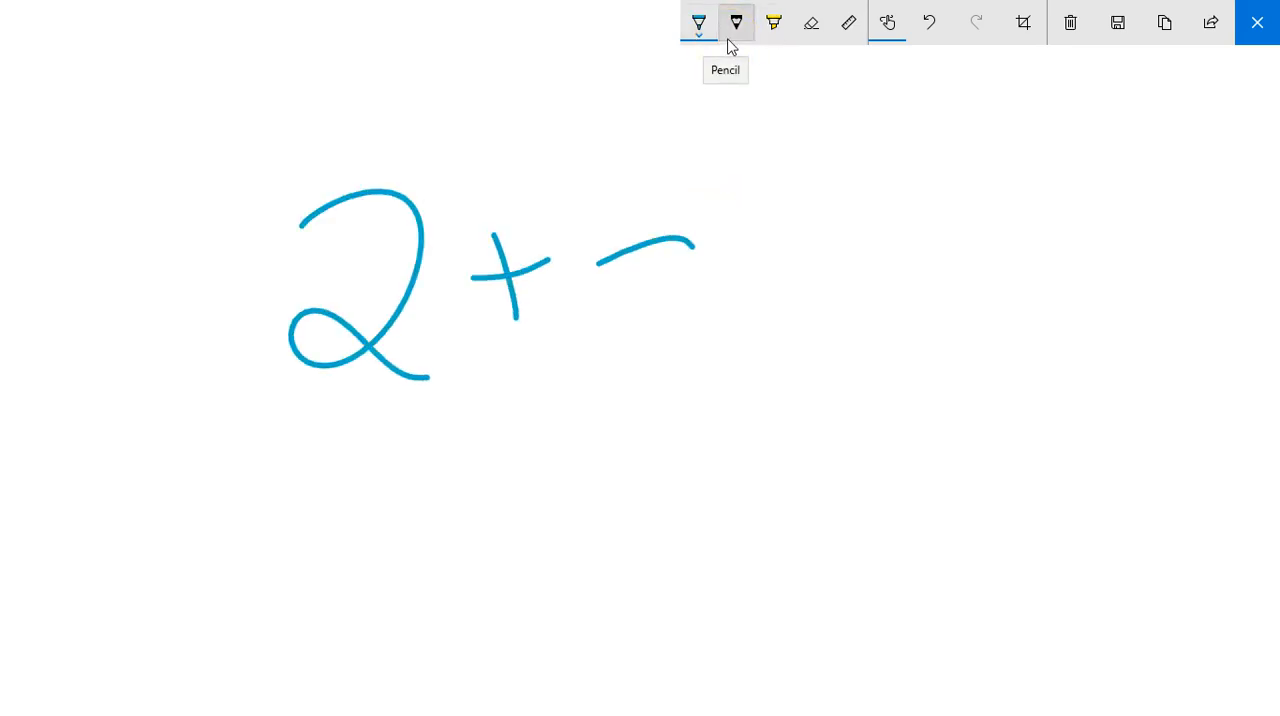
pyautogui.moveTo(620, 240); pyautogui.dragTo(960, 360)
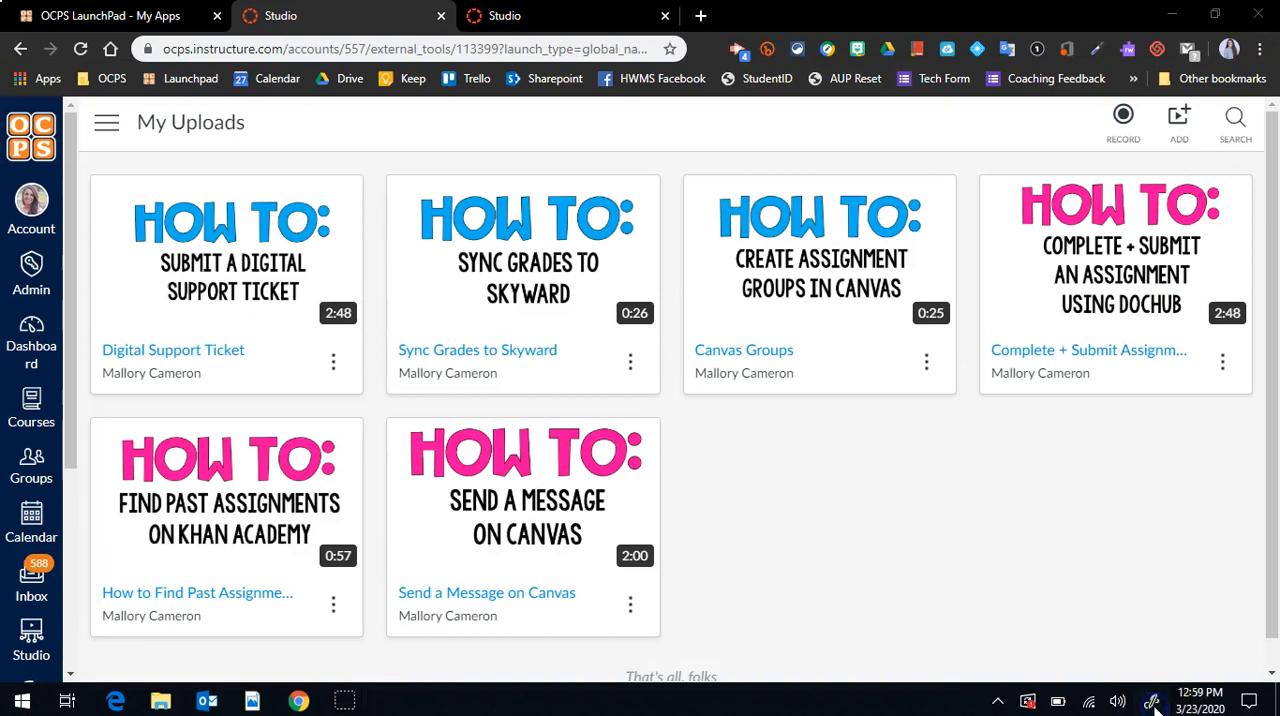
# Step: Switch to the Decimals handout PDF in Adobe Acrobat from the taskbar
pyautogui.click(1154, 696)
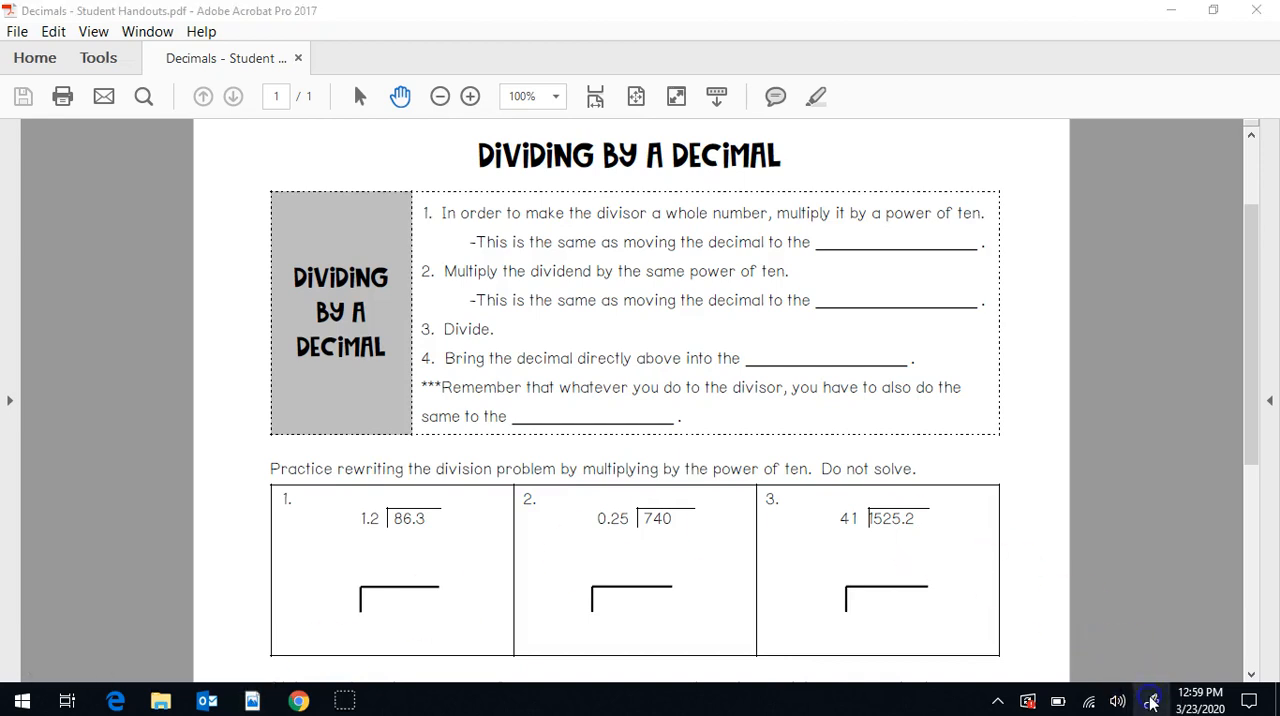
pyautogui.click(1152, 700)
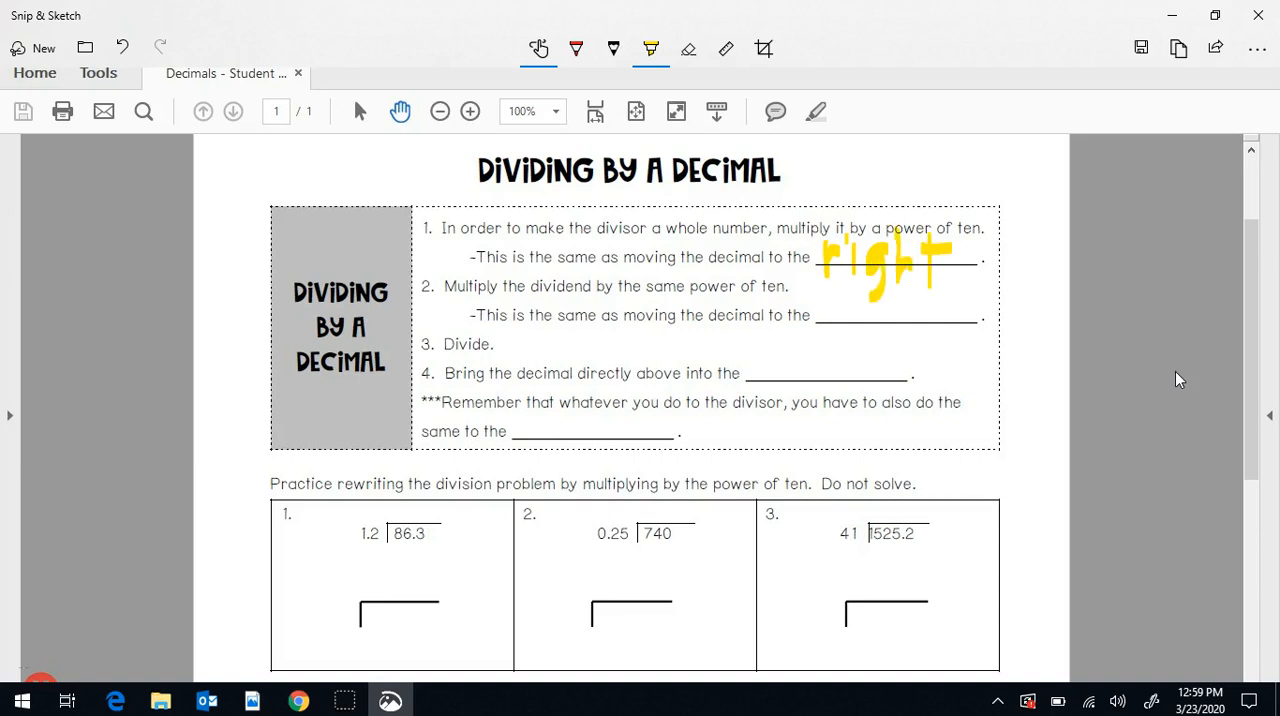
pyautogui.moveTo(1156, 270)
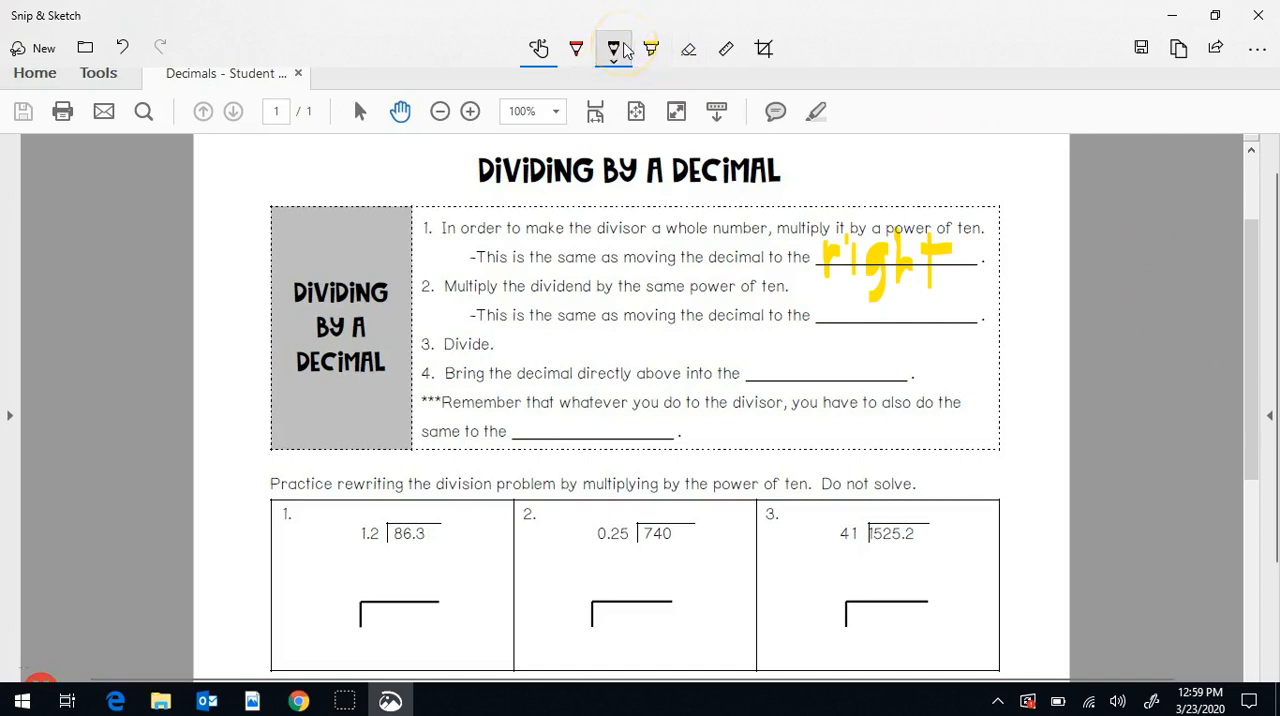
# Step: Handwrite the rewritten division 12 and 863 in red under practice problem 1
pyautogui.click(572, 48)
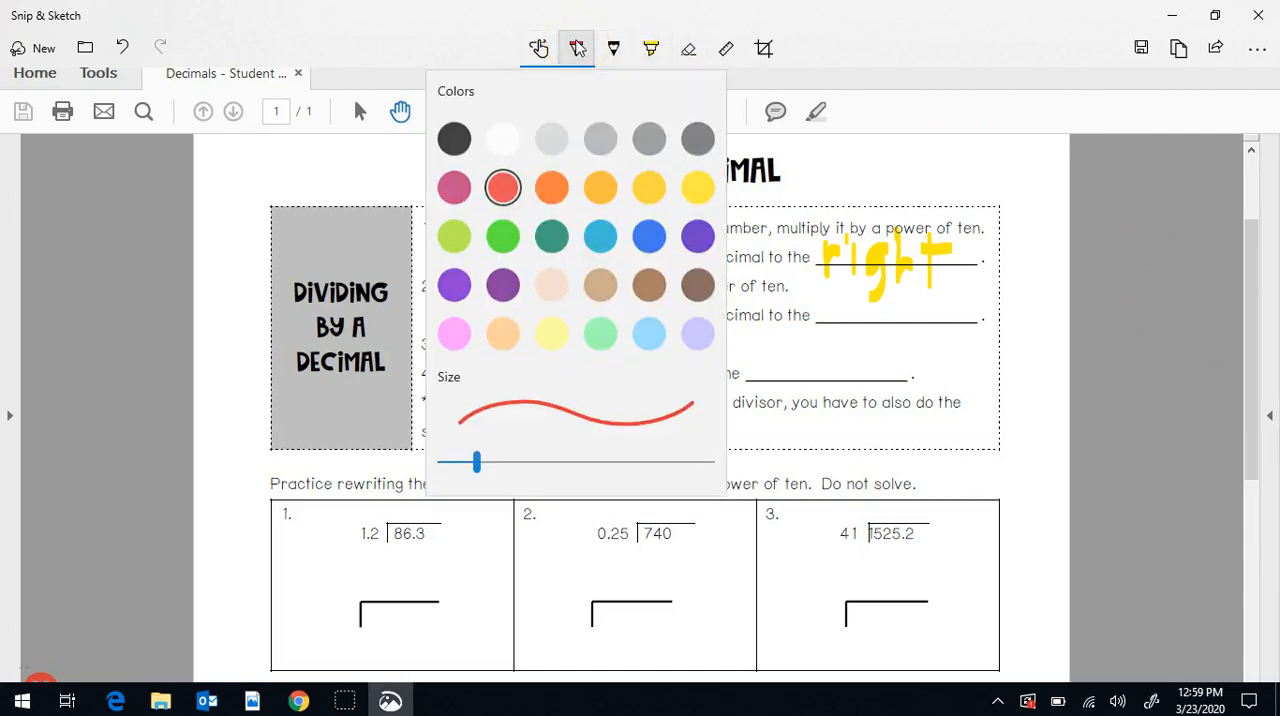
pyautogui.click(610, 48)
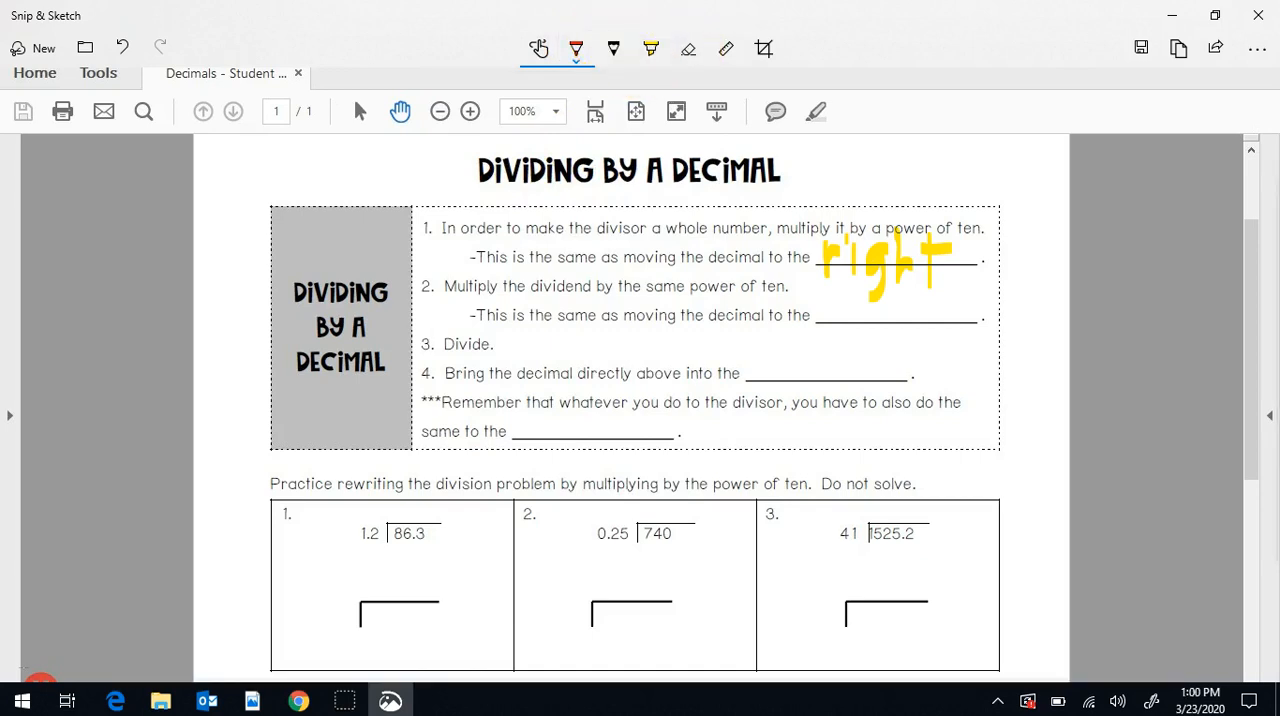
pyautogui.moveTo(304, 600); pyautogui.dragTo(330, 640)
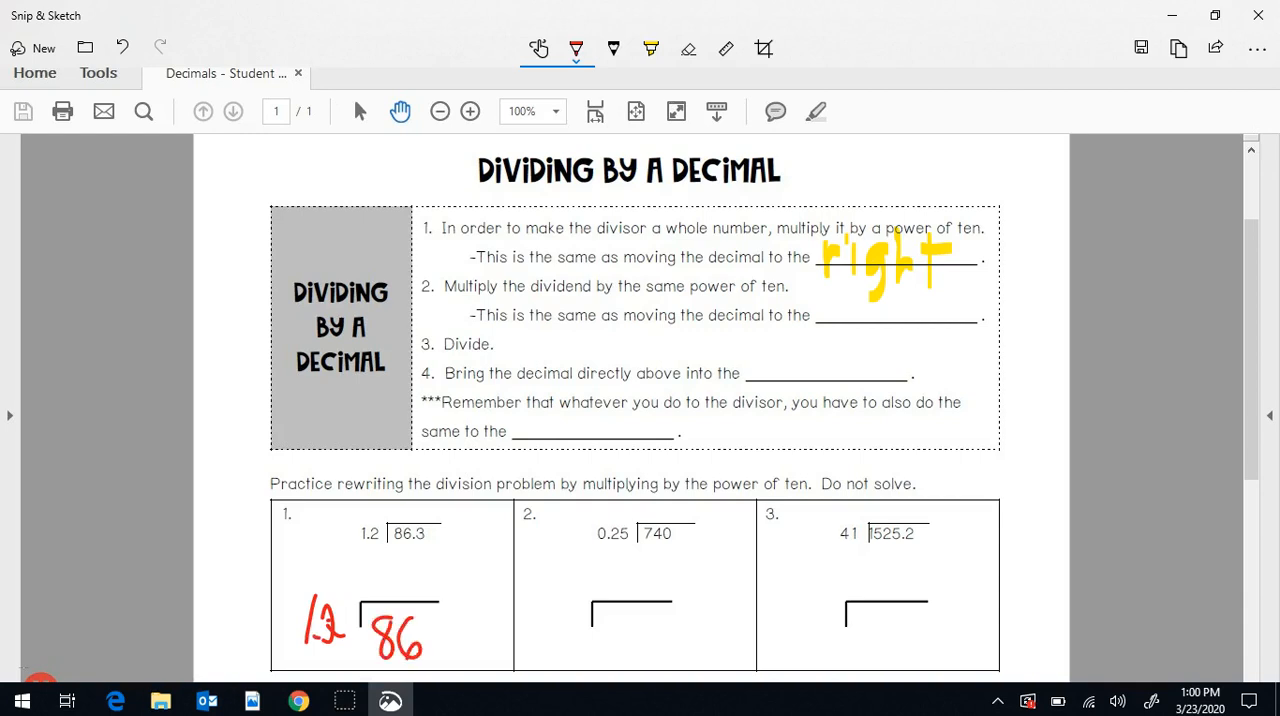
pyautogui.moveTo(424, 636); pyautogui.dragTo(450, 650)
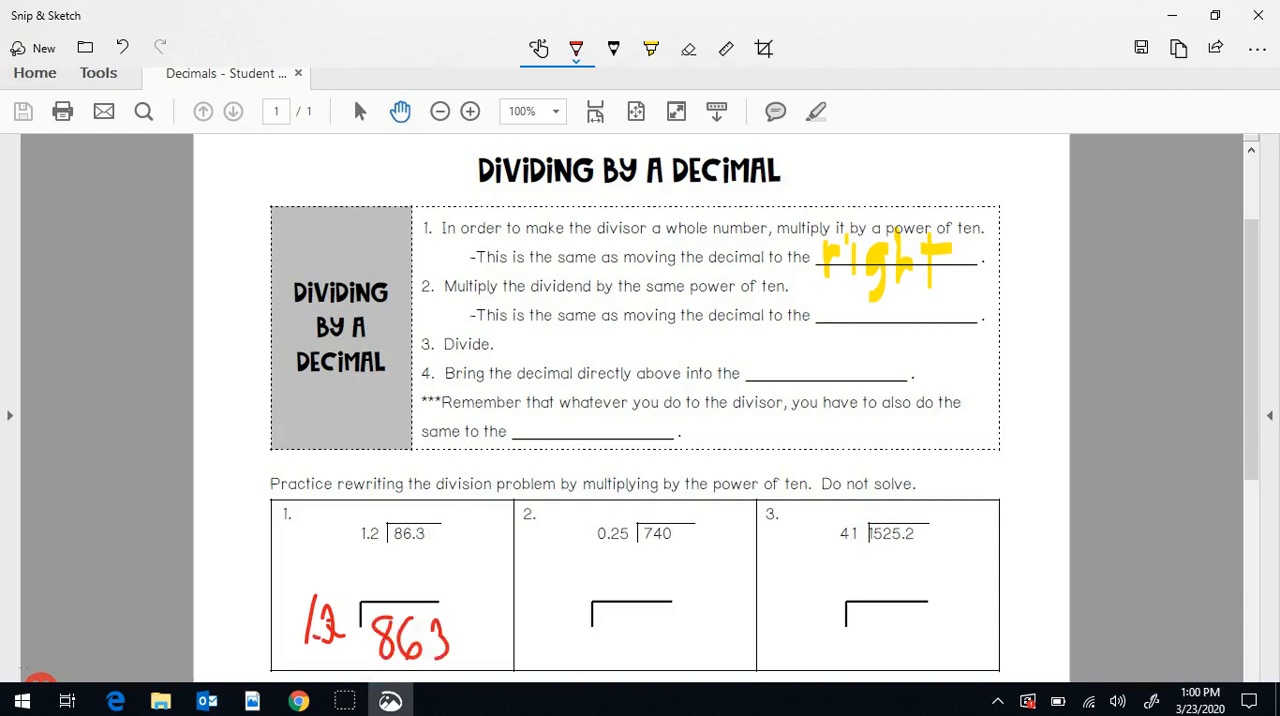
pyautogui.moveTo(444, 616); pyautogui.dragTo(460, 644)
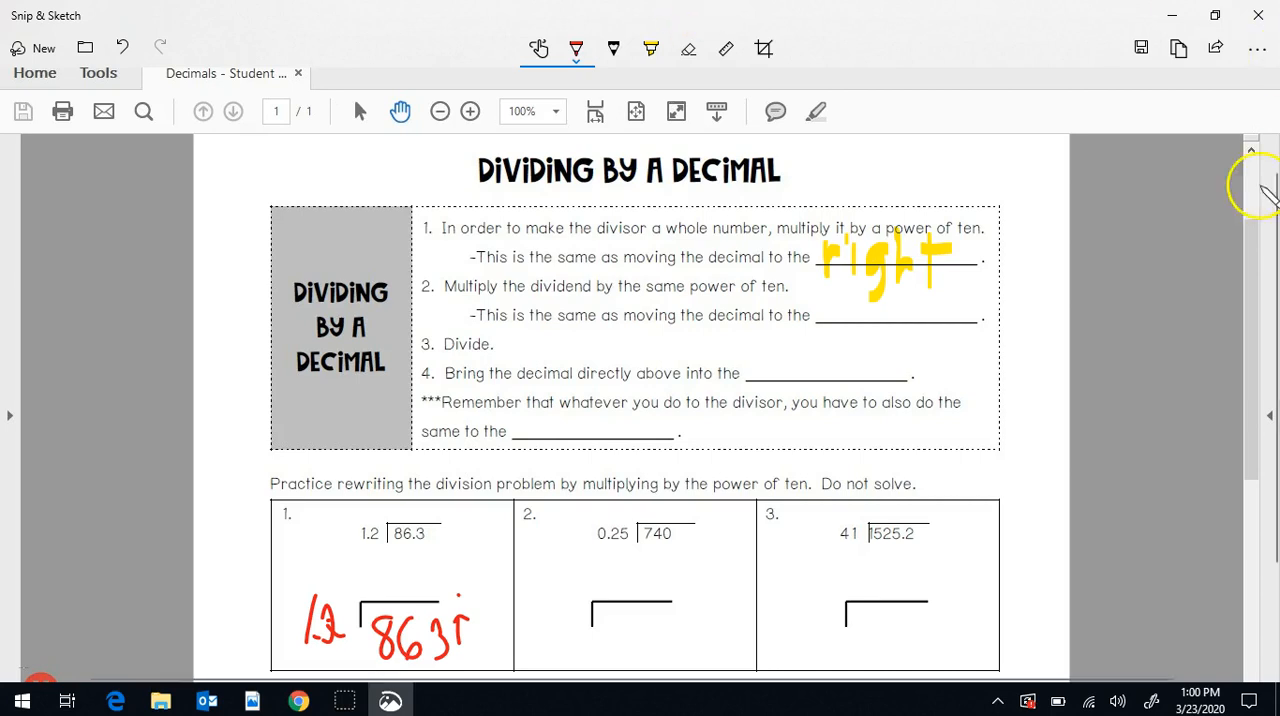
pyautogui.moveTo(1120, 552)
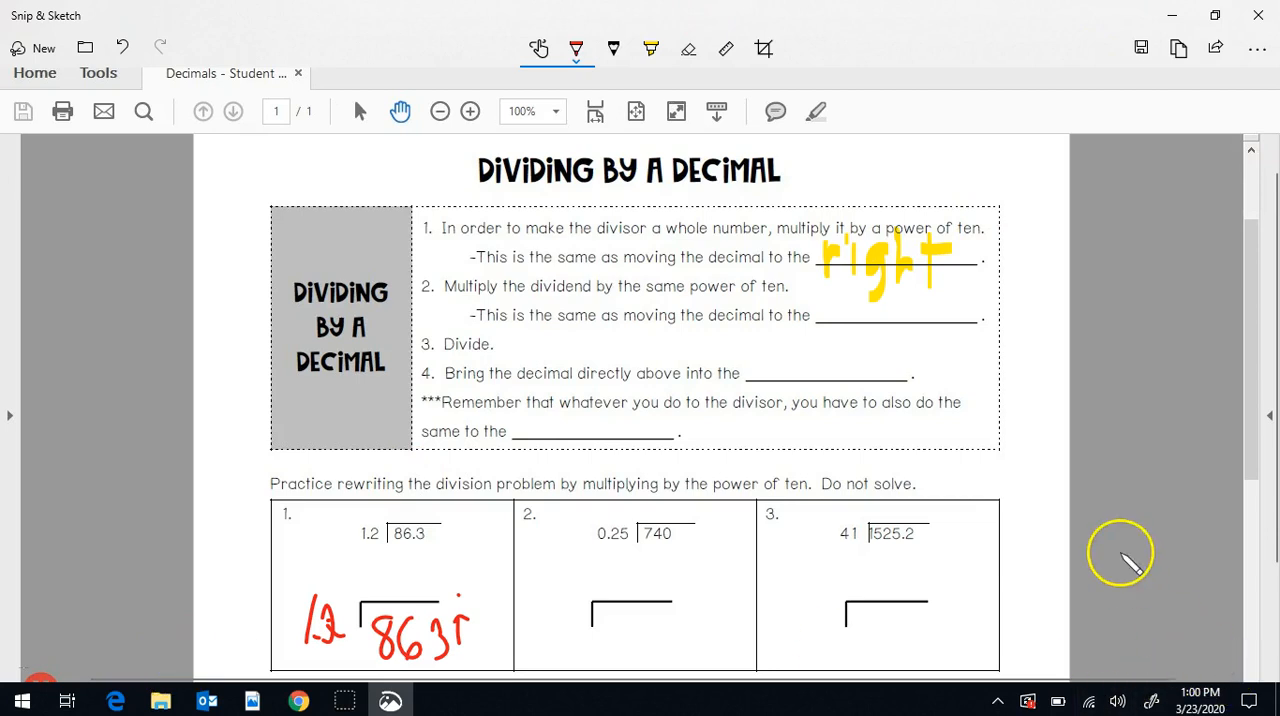
# Step: Return to the Canvas Studio uploads page from the taskbar
pyautogui.click(1154, 706)
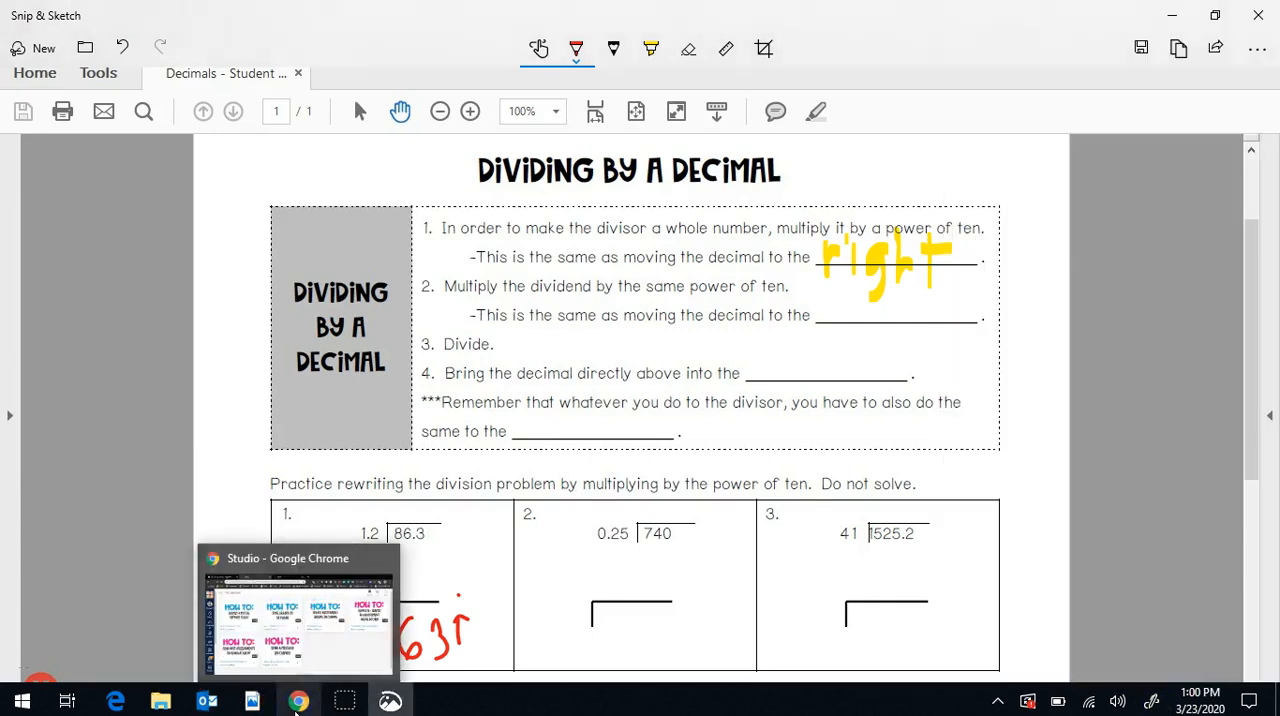
pyautogui.click(296, 700)
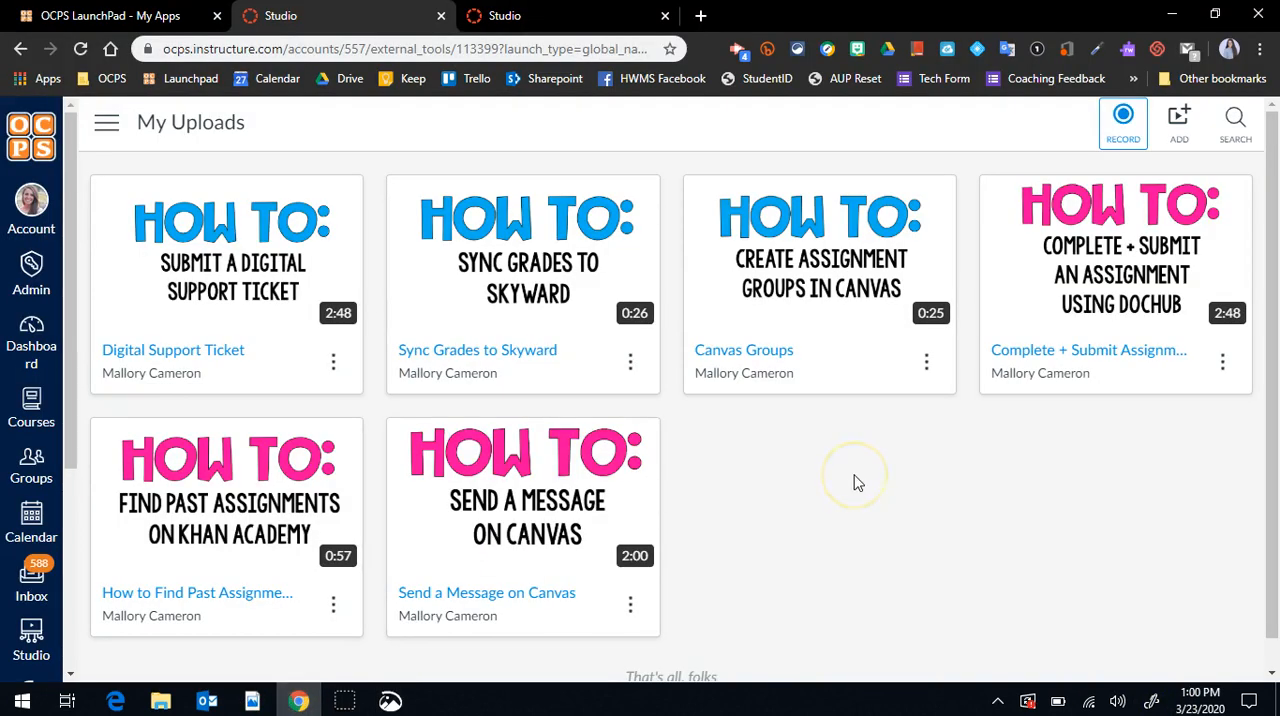